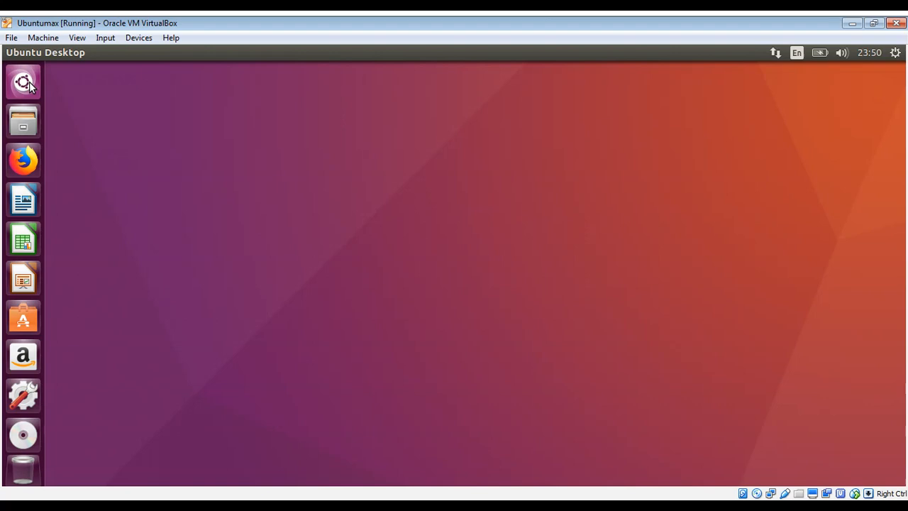
# Search the Dash for 'terminal' and launch the Terminal application.
pyautogui.write('terminal')
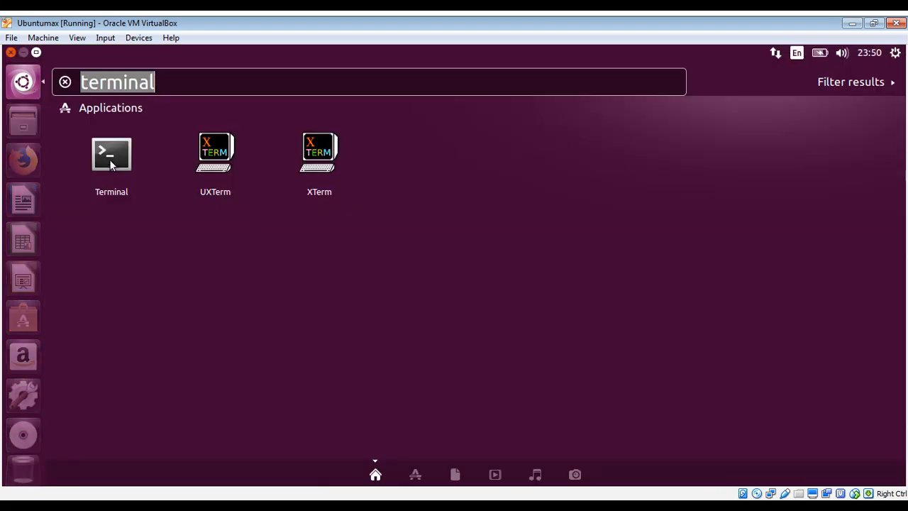
pyautogui.click(111, 154)
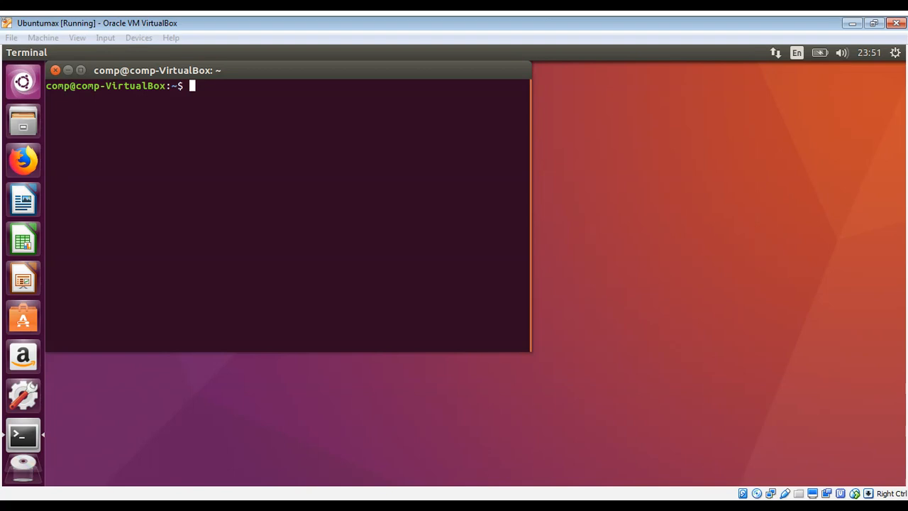
# Run ls -l to list the home folder in long format.
pyautogui.write('l')
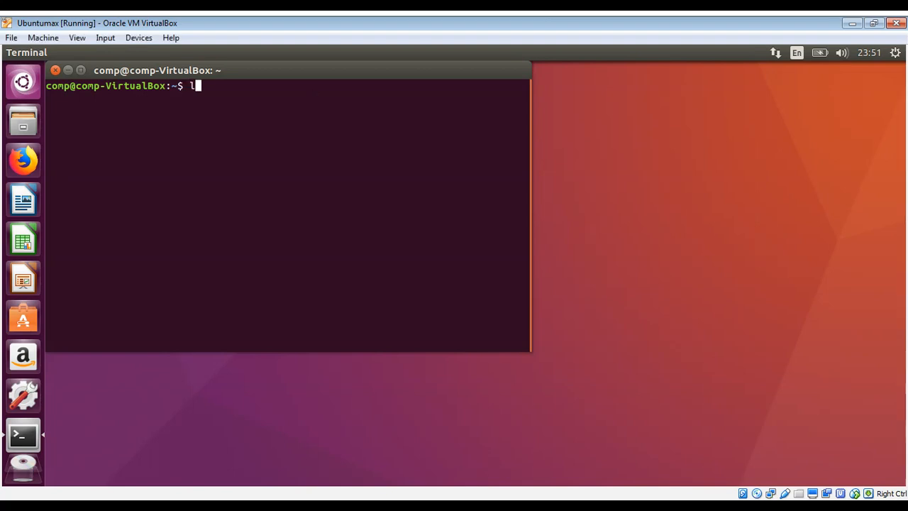
pyautogui.write('s -')
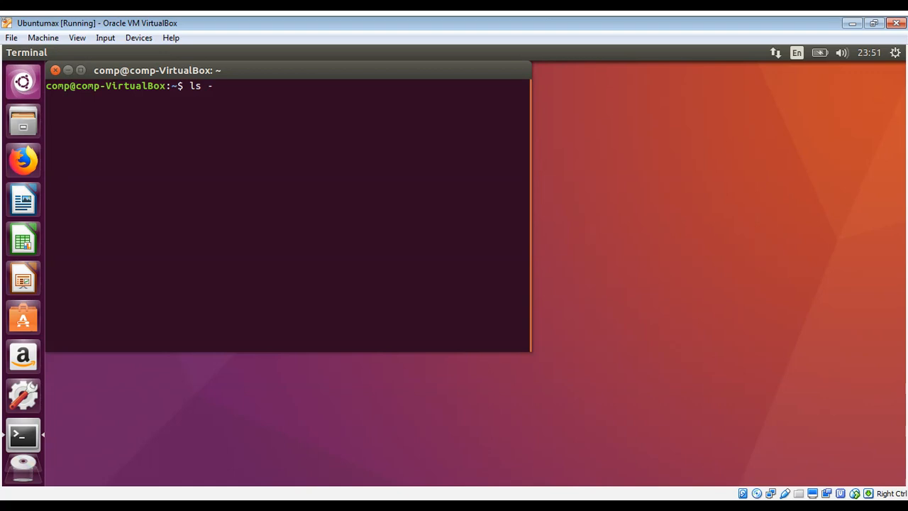
pyautogui.press('Return')
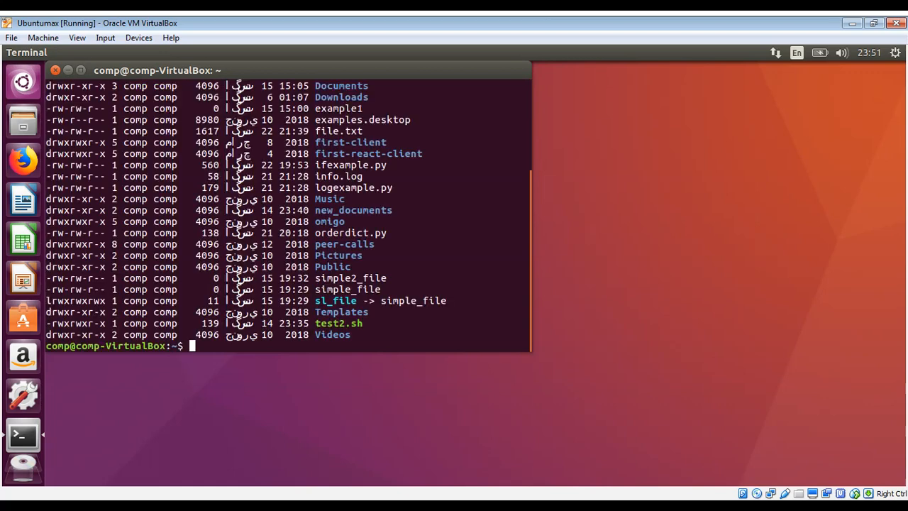
pyautogui.moveTo(528, 192)
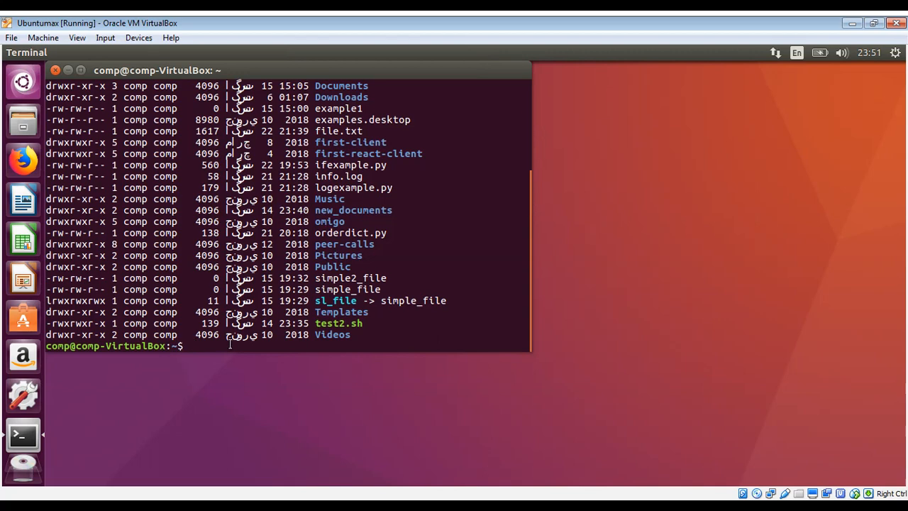
pyautogui.moveTo(253, 313)
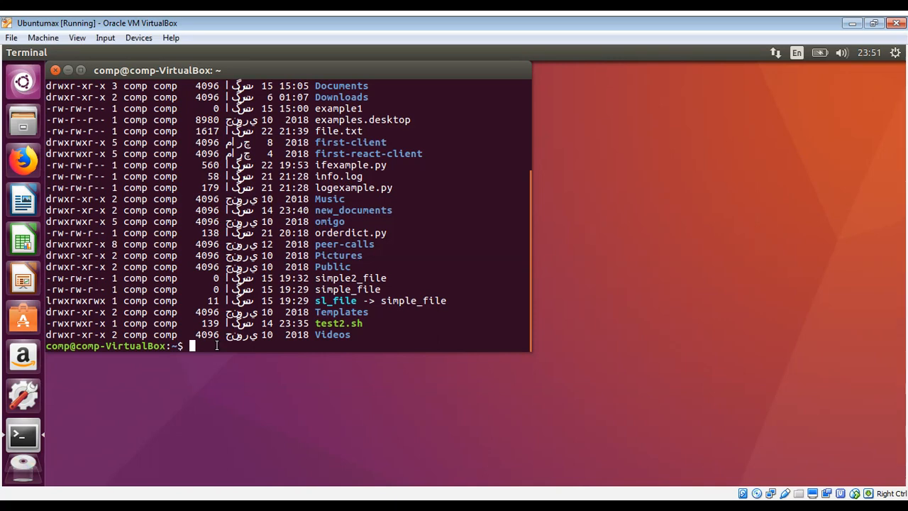
# Redirect ls -l output into outfile.txt, then run ls to confirm the file exists.
pyautogui.write('ls -l')
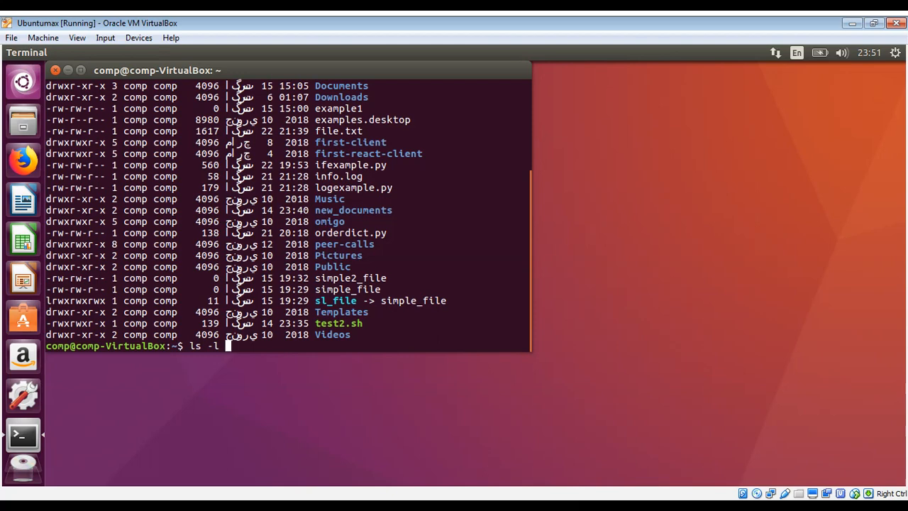
pyautogui.write('>')
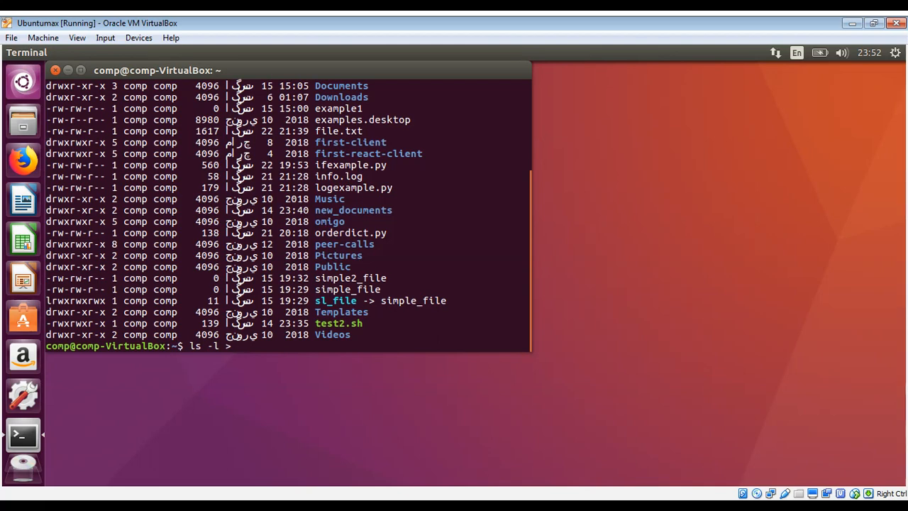
pyautogui.write('outfil')
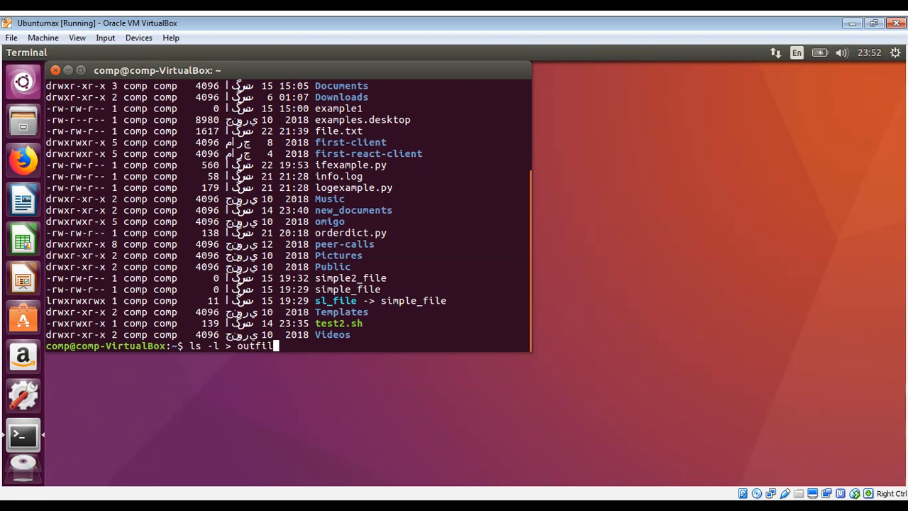
pyautogui.write('e.txt')
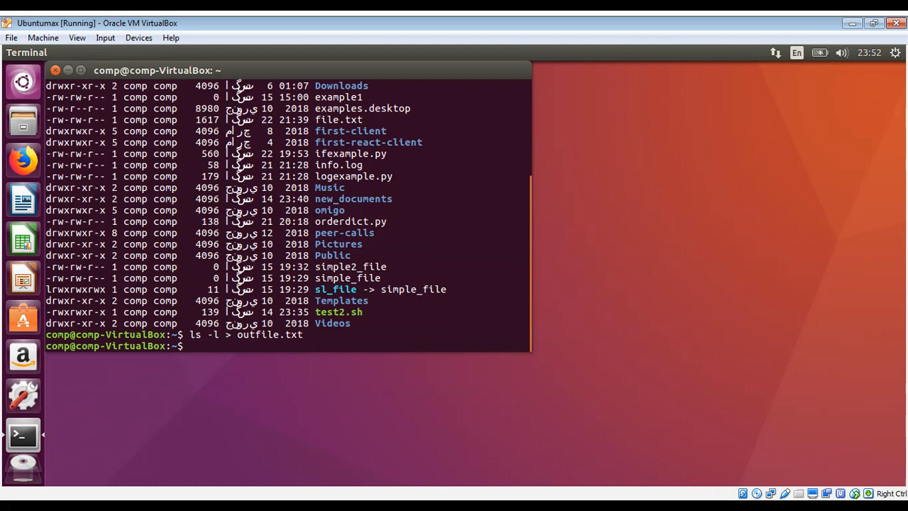
pyautogui.write('ls')
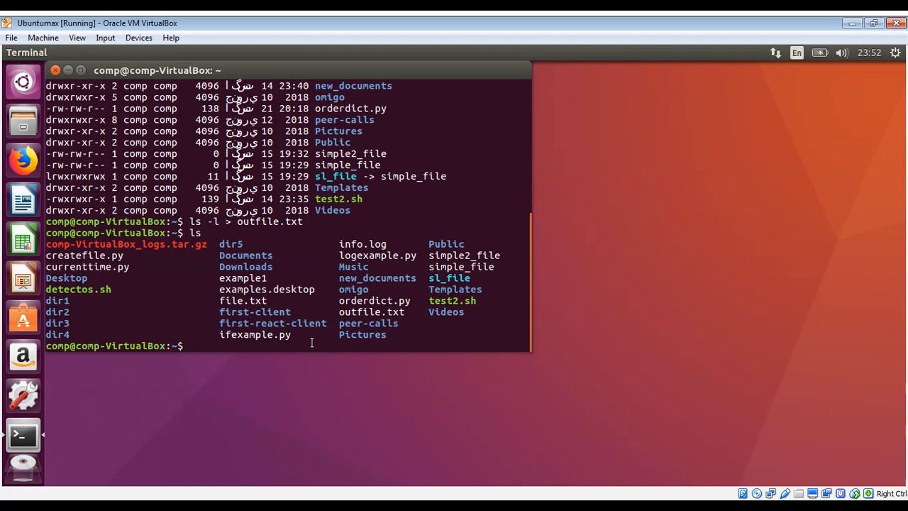
# Display outfile.txt's saved long listing with cat outfile.txt.
pyautogui.write('cat')
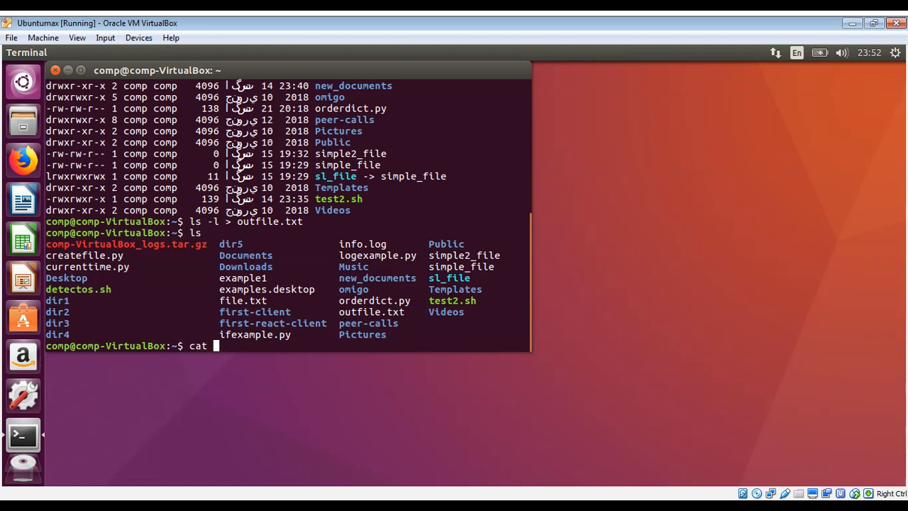
pyautogui.write('out')
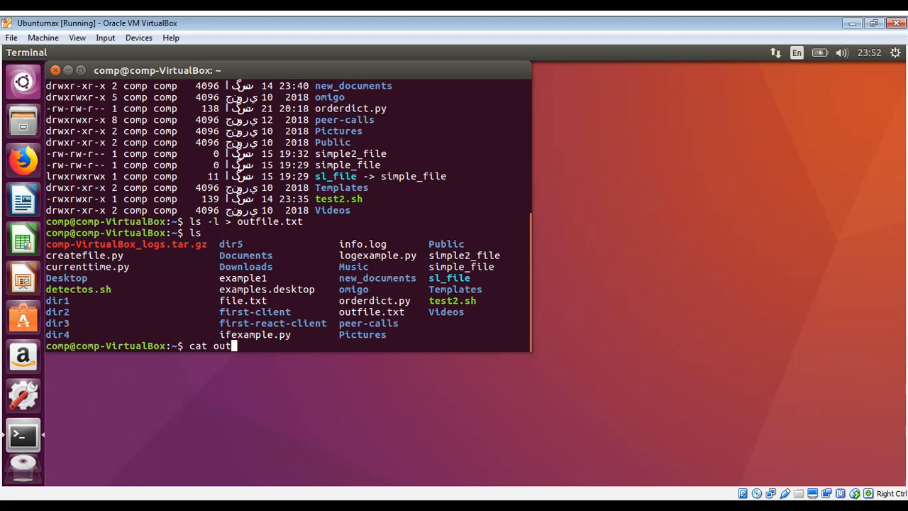
pyautogui.write('file.txt')
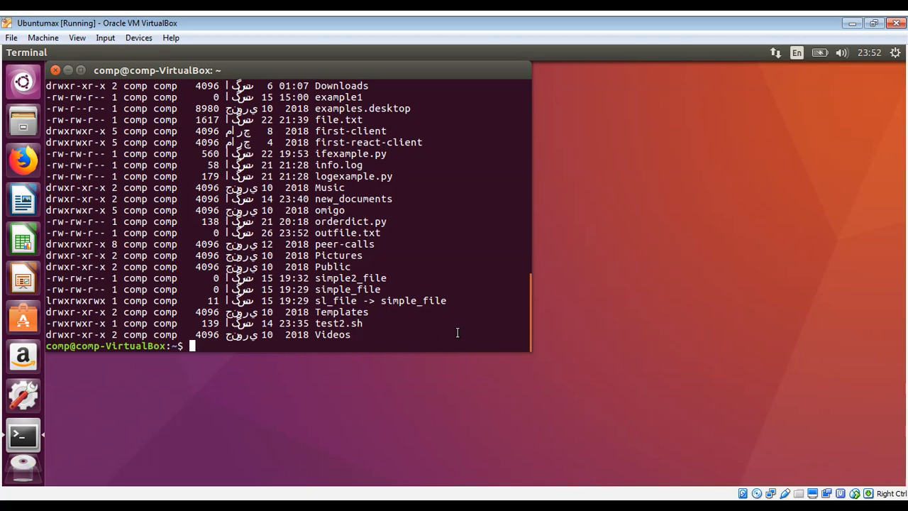
# Open outfile.txt in gedit with 'gedit outfile.txt', then close it.
pyautogui.write('gedit')
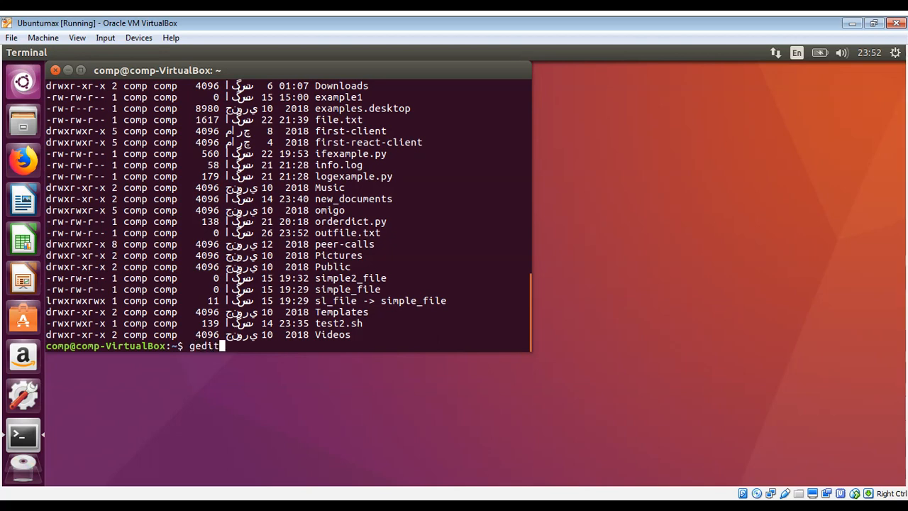
pyautogui.write('out')
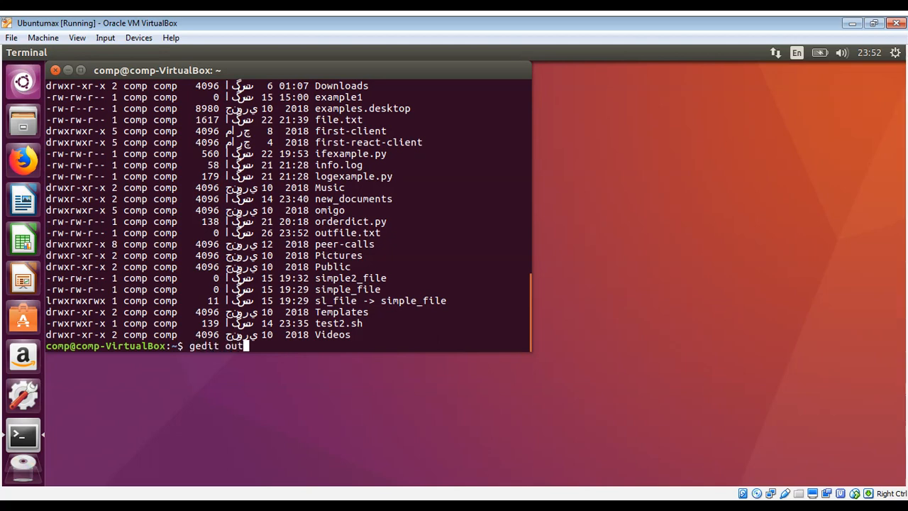
pyautogui.write('file.txt')
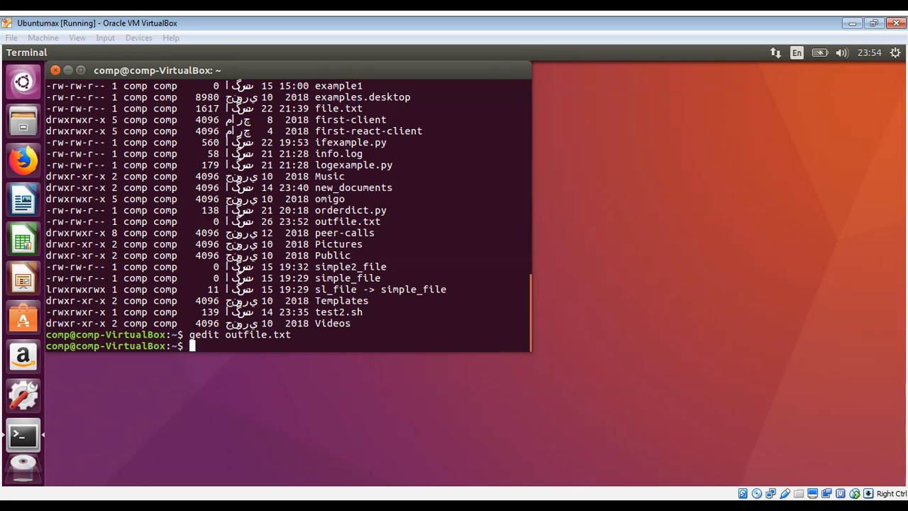
pyautogui.moveTo(366, 352)
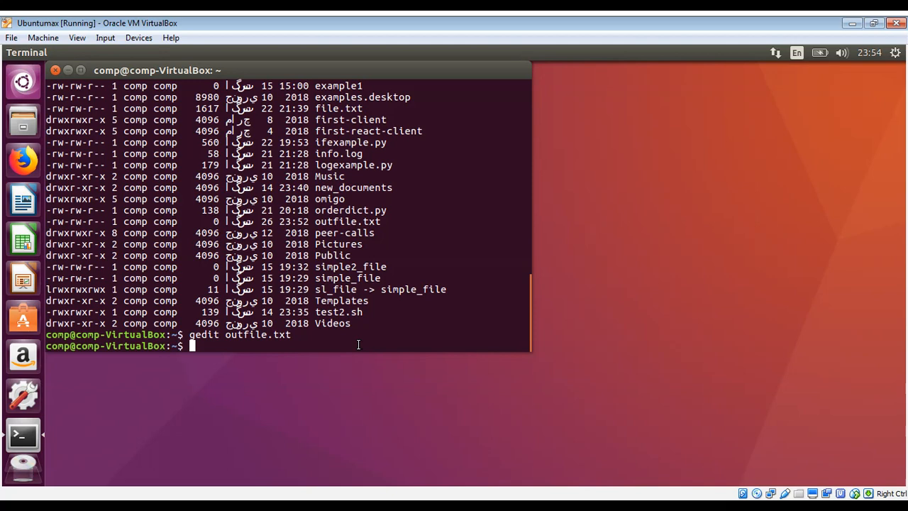
# Append ifconfig network details to outfile.txt using ifconfig >> outfile.txt.
pyautogui.write('ifcon')
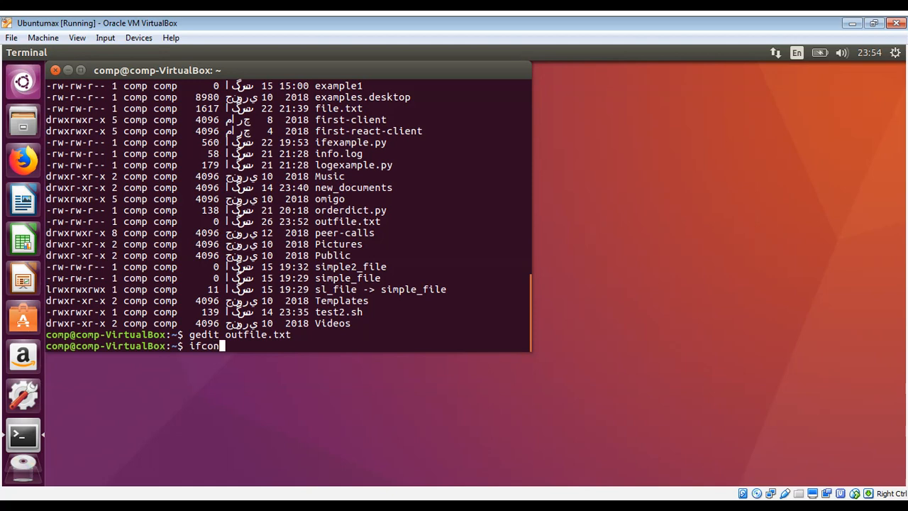
pyautogui.write('fig')
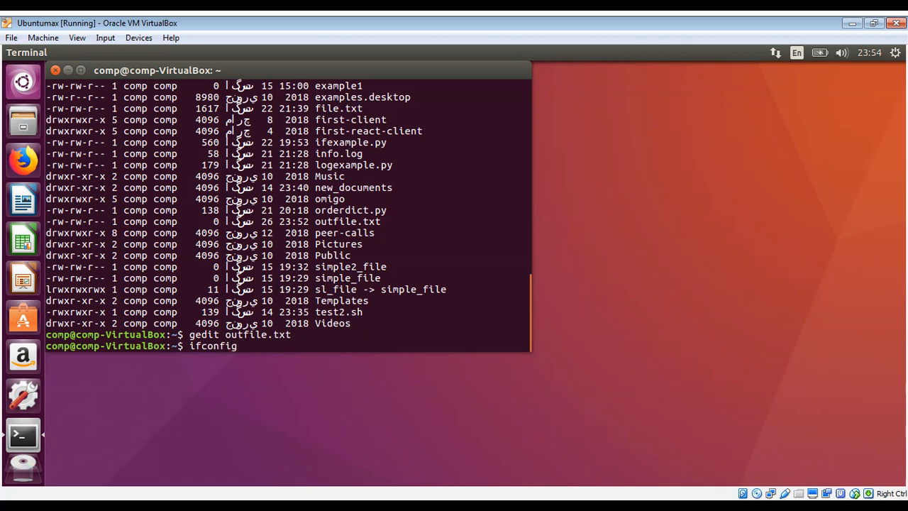
pyautogui.write('>')
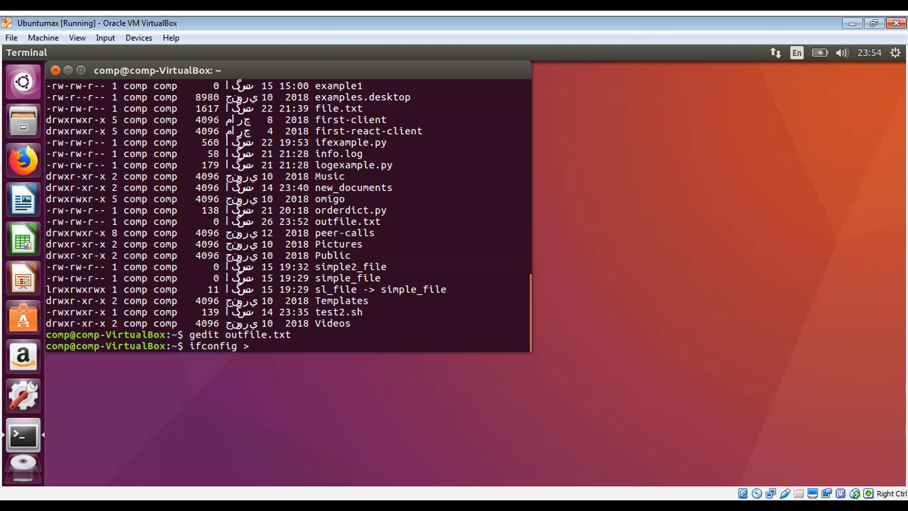
pyautogui.write('>')
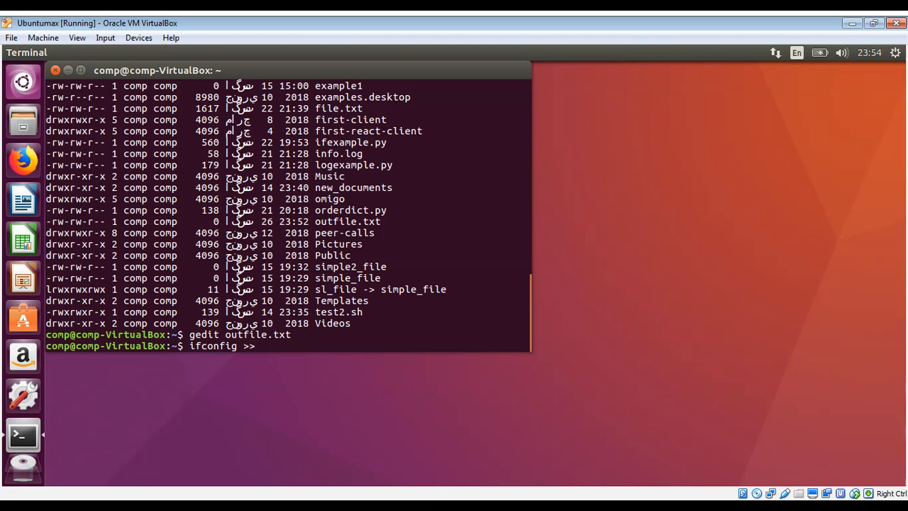
pyautogui.write('ou')
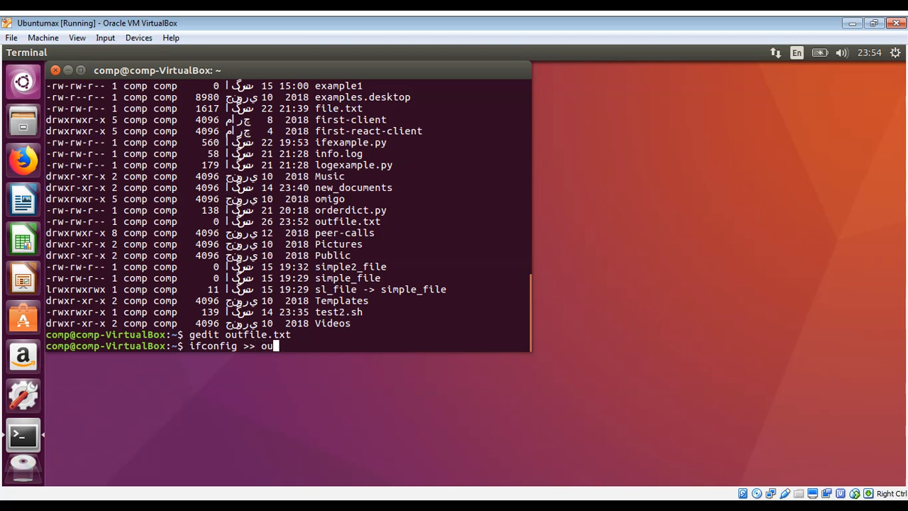
pyautogui.write('tfile.')
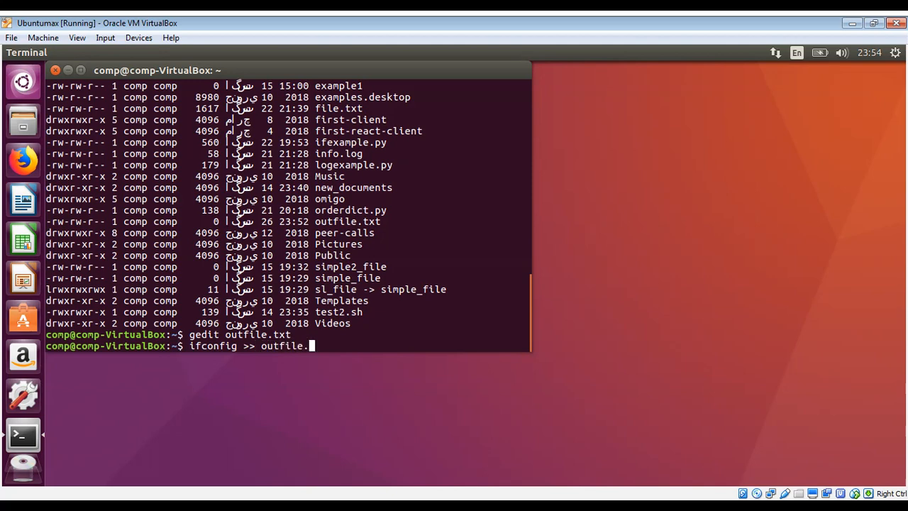
pyautogui.write('txt')
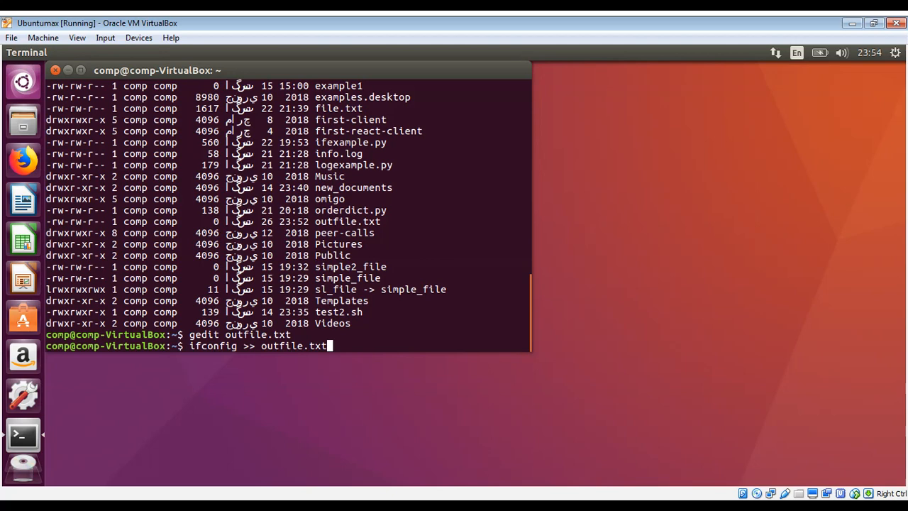
pyautogui.write('cat out')
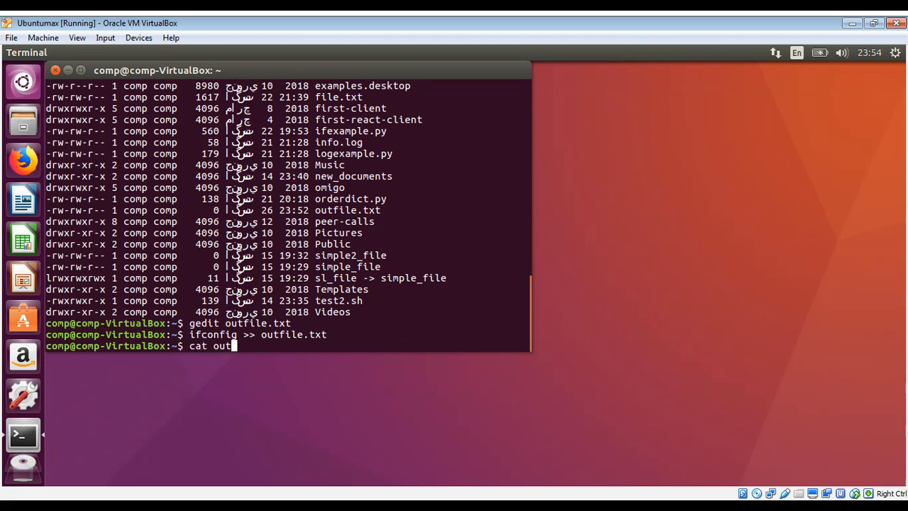
# Finish the cat outfile.txt command to show the listing followed by the ifconfig details.
pyautogui.write('file.t')
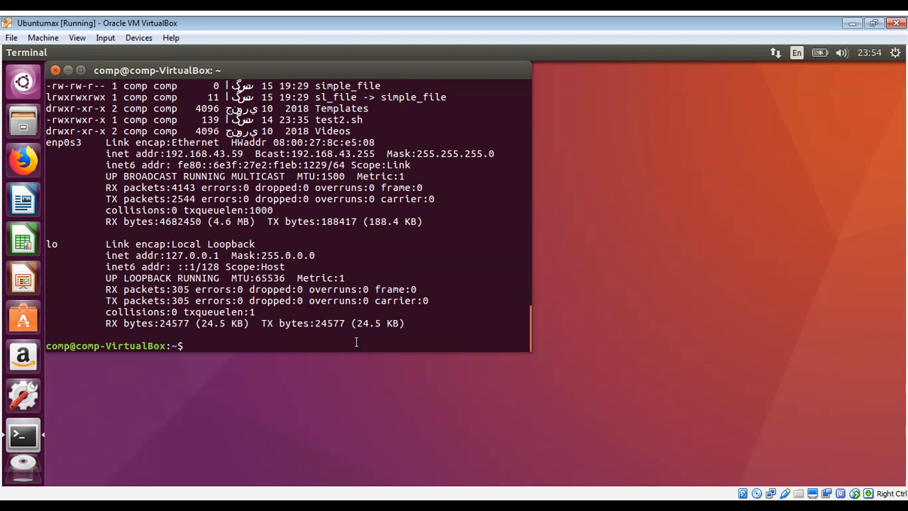
pyautogui.moveTo(90, 140)
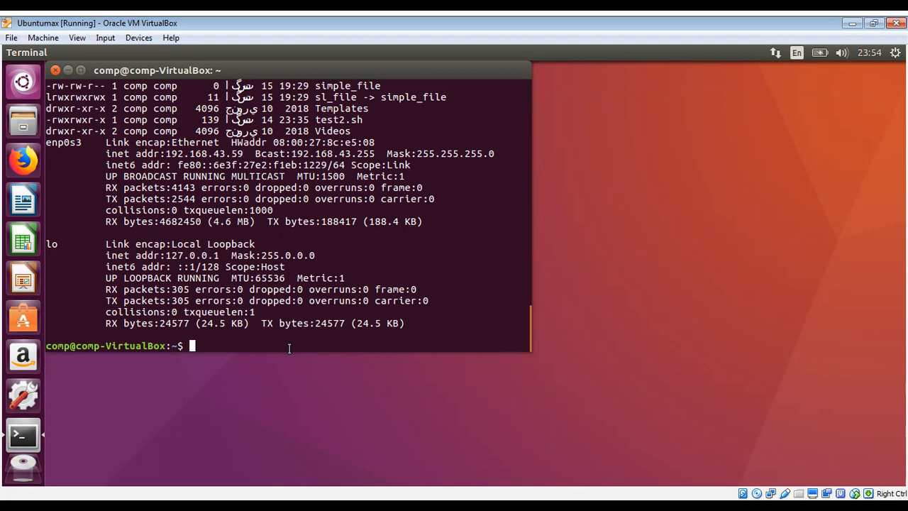
pyautogui.moveTo(443, 335)
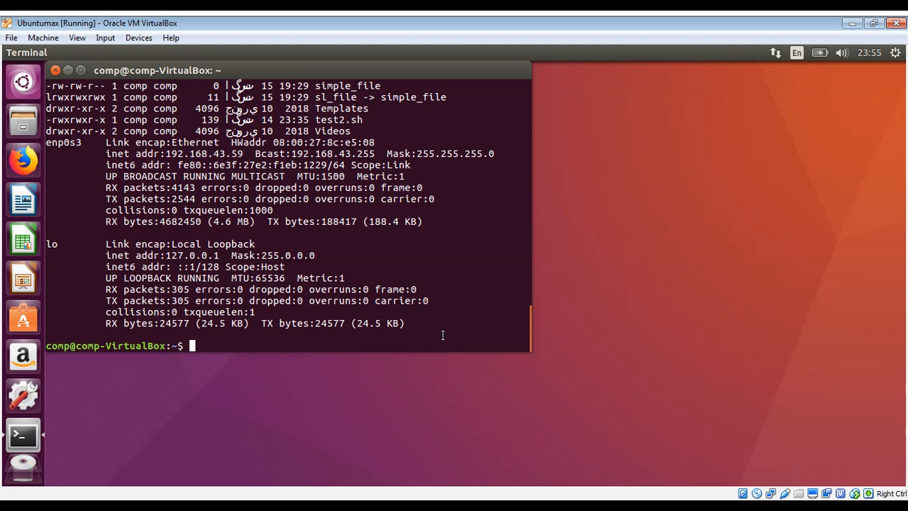